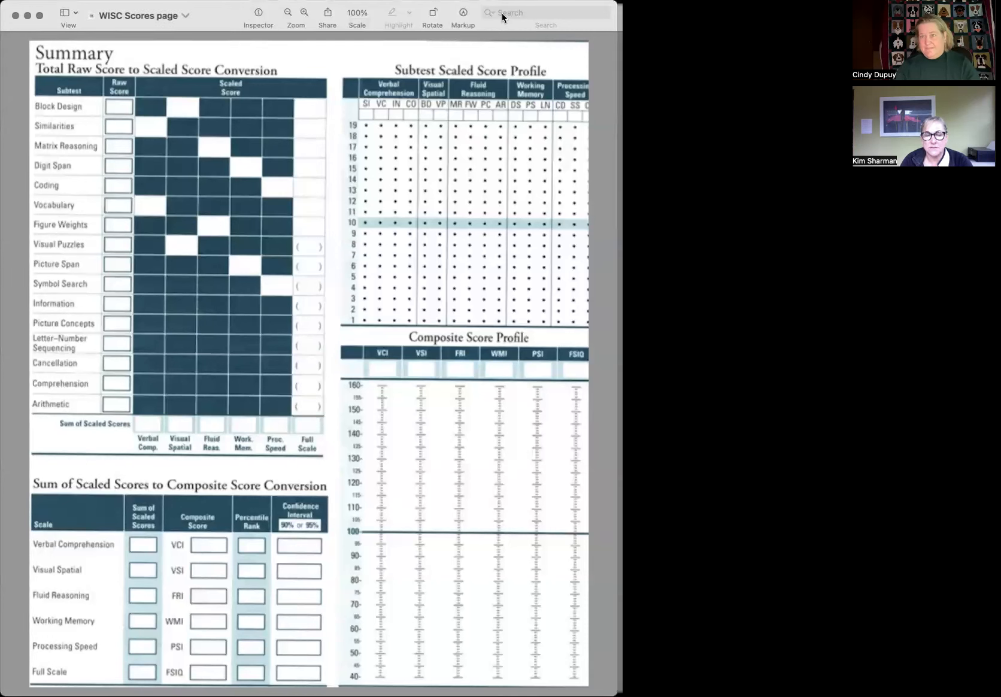
mouse_move(511, 33)
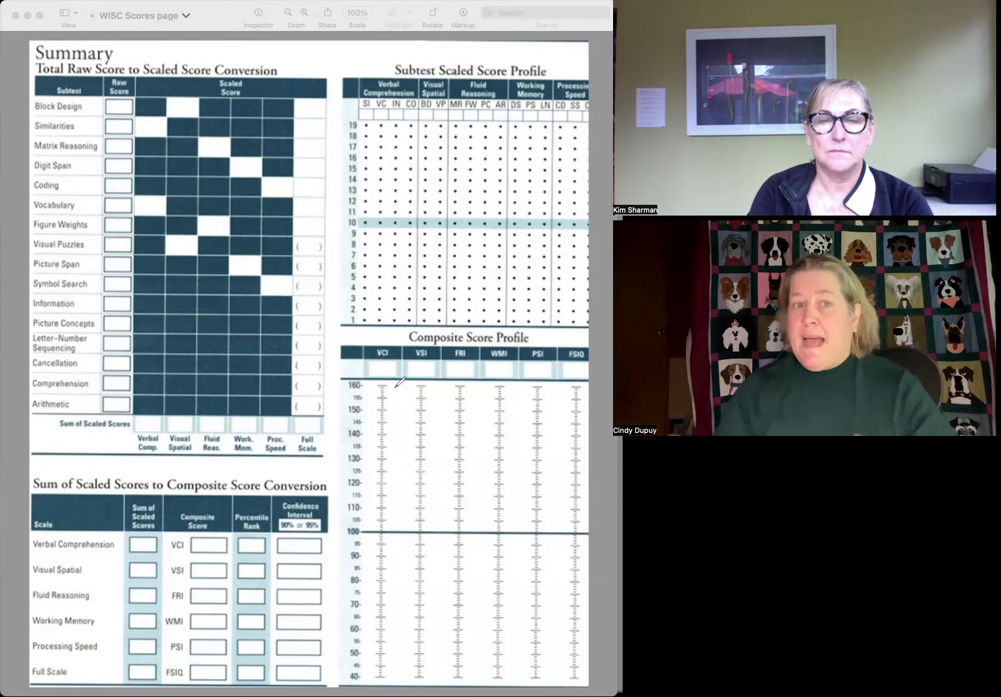
mouse_move(223, 196)
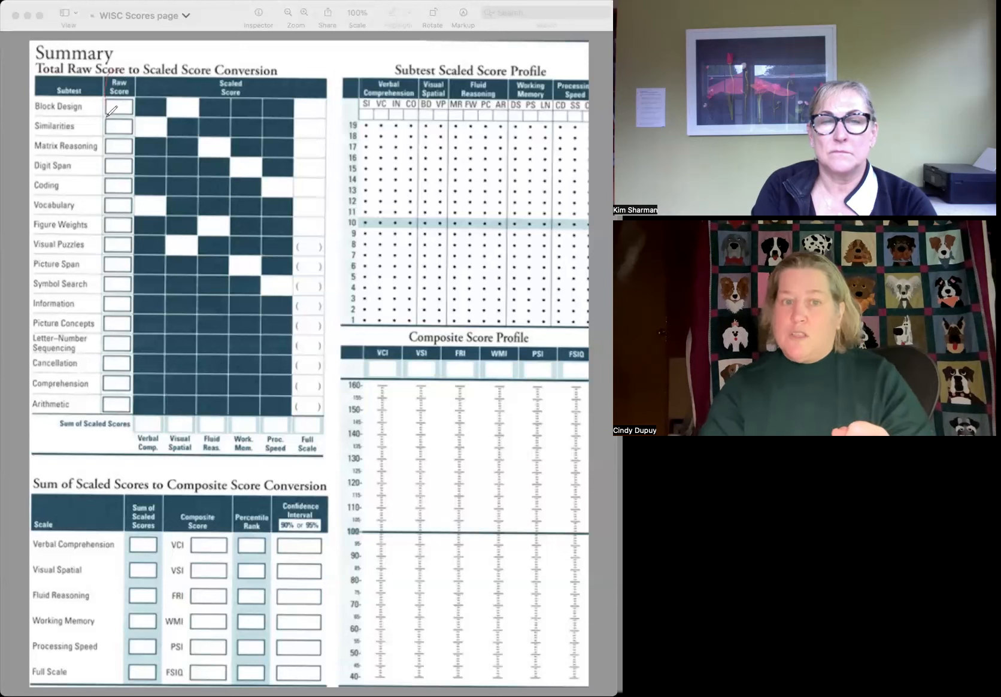
Handwrite a red scaled score of 10 in the Block Design Scaled Score box.
drag(109, 101, 128, 129)
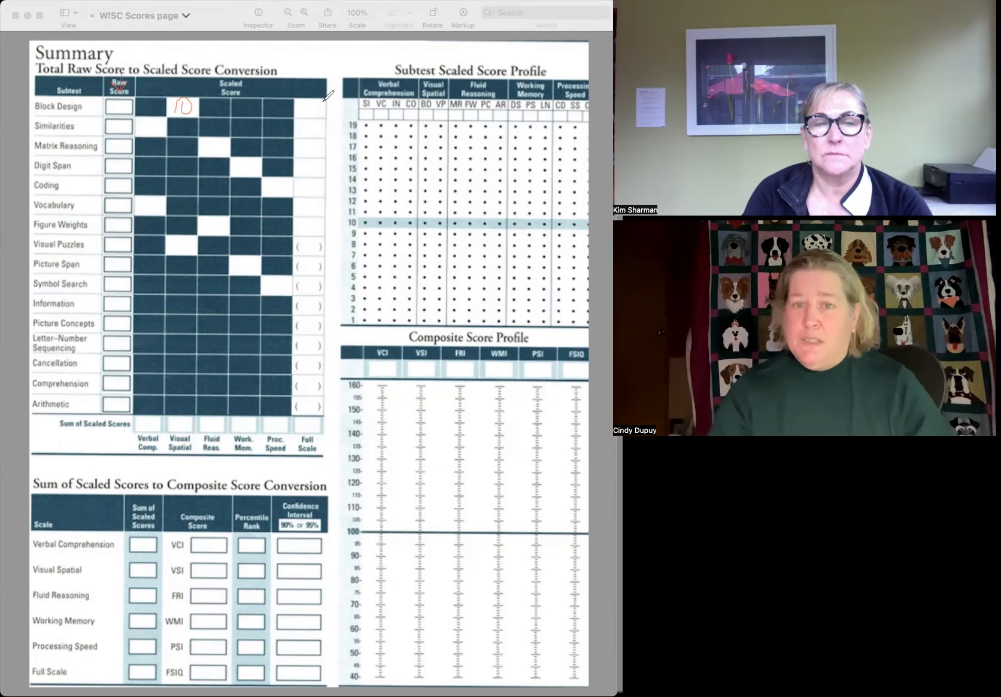
drag(330, 102, 336, 221)
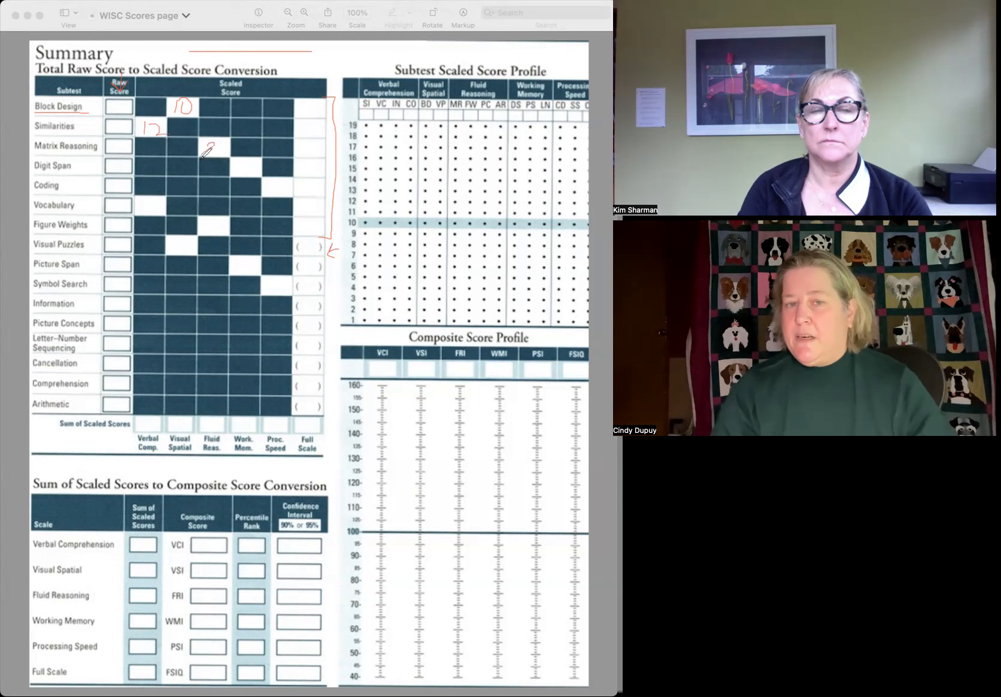
Write the Matrix Reasoning scaled score of 8 in red in the Scaled Score column.
drag(201, 153, 207, 160)
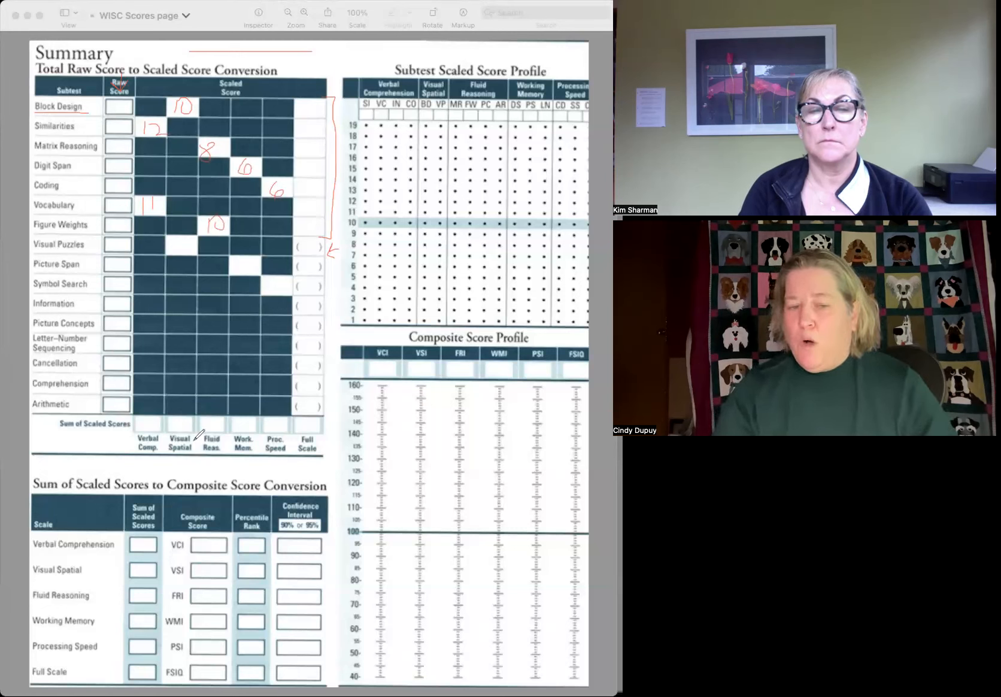
Circle the Visual Spatial column label in red.
drag(169, 450, 191, 433)
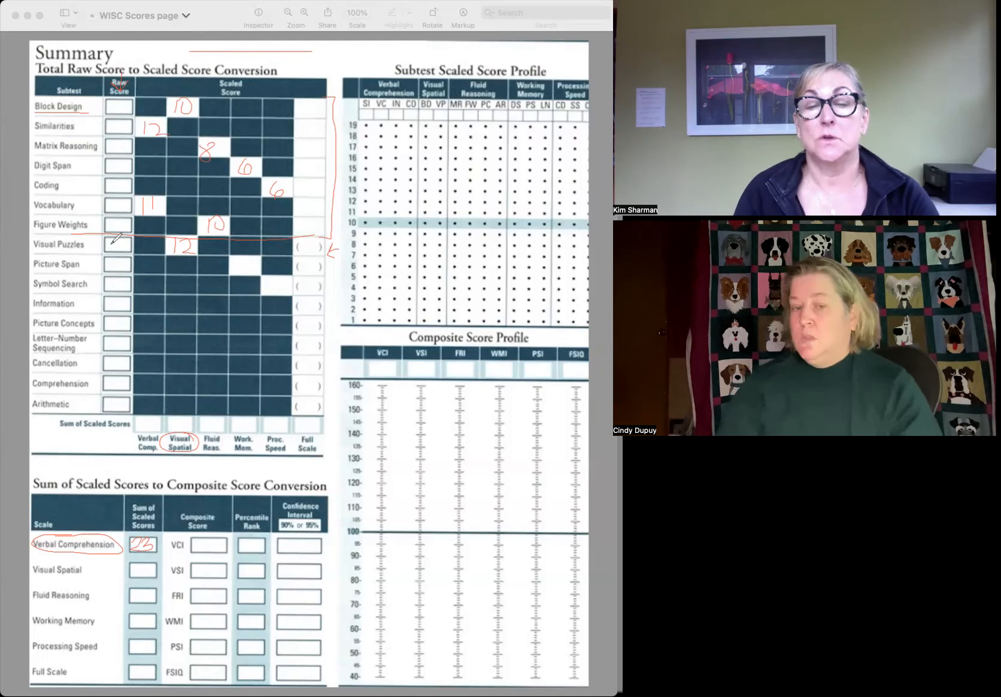
Draw a red check mark on the Digit Span scaled score.
drag(226, 453, 255, 434)
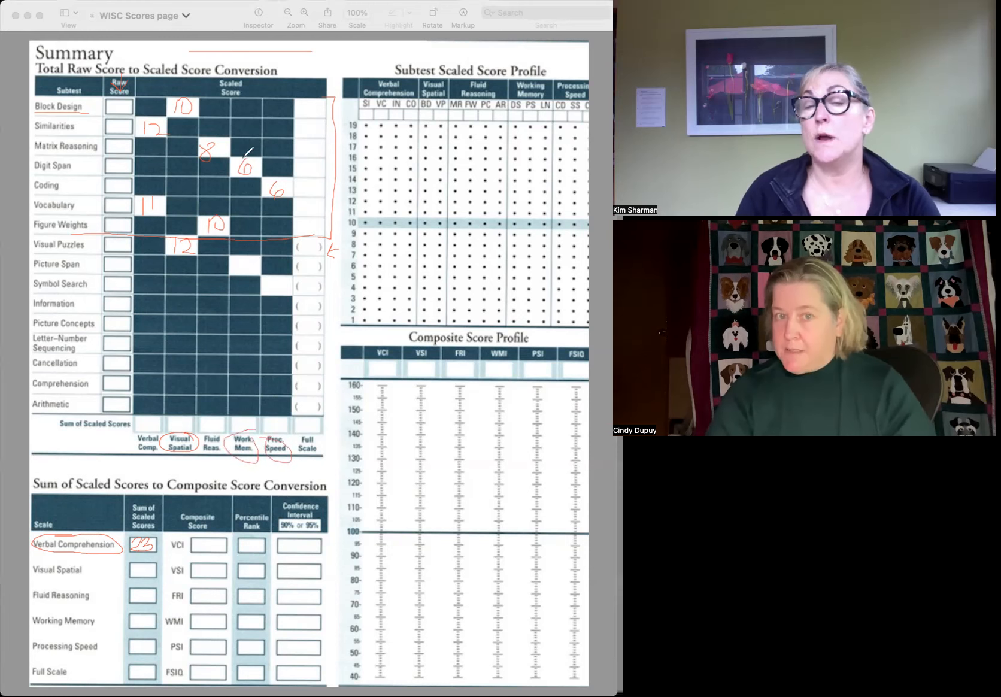
mouse_move(258, 336)
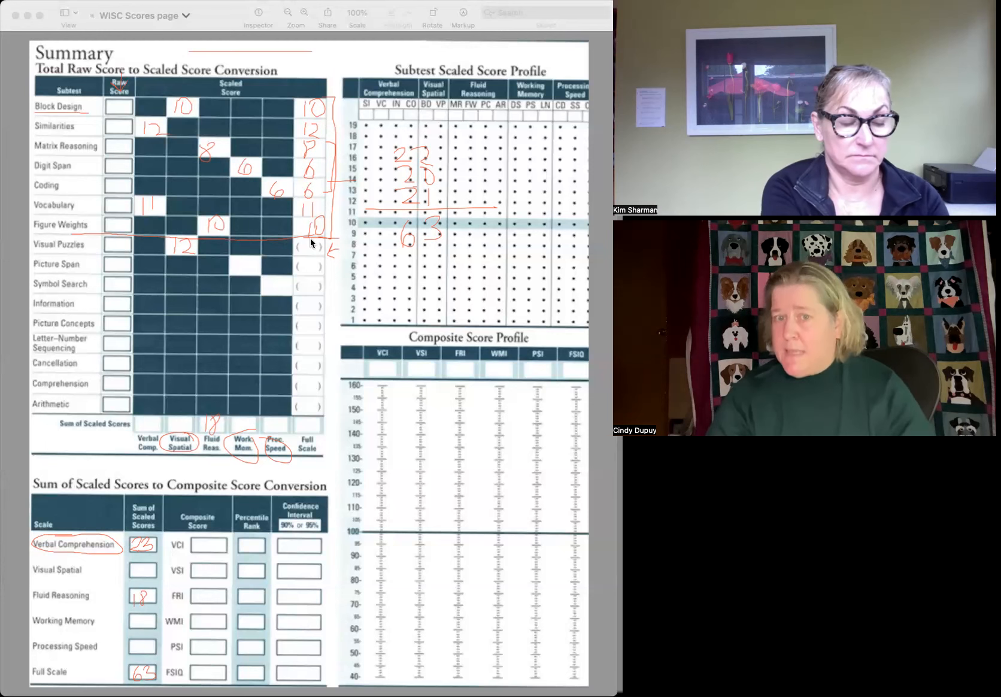
mouse_move(134, 651)
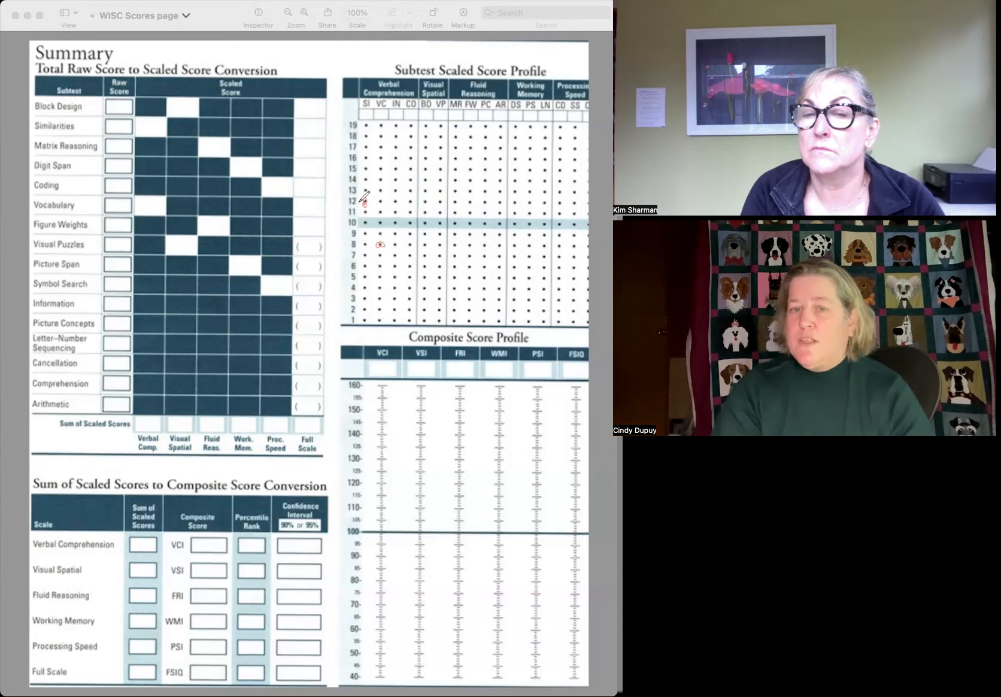
Sketch a mark on the score profile graph after clearing the page.
drag(364, 202, 393, 235)
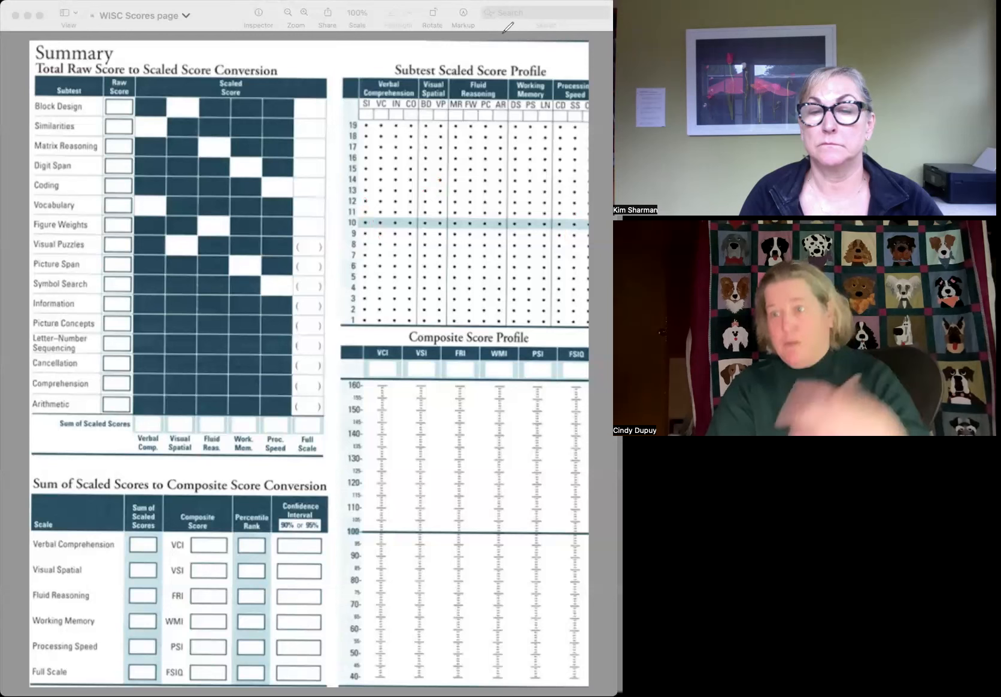
mouse_move(441, 147)
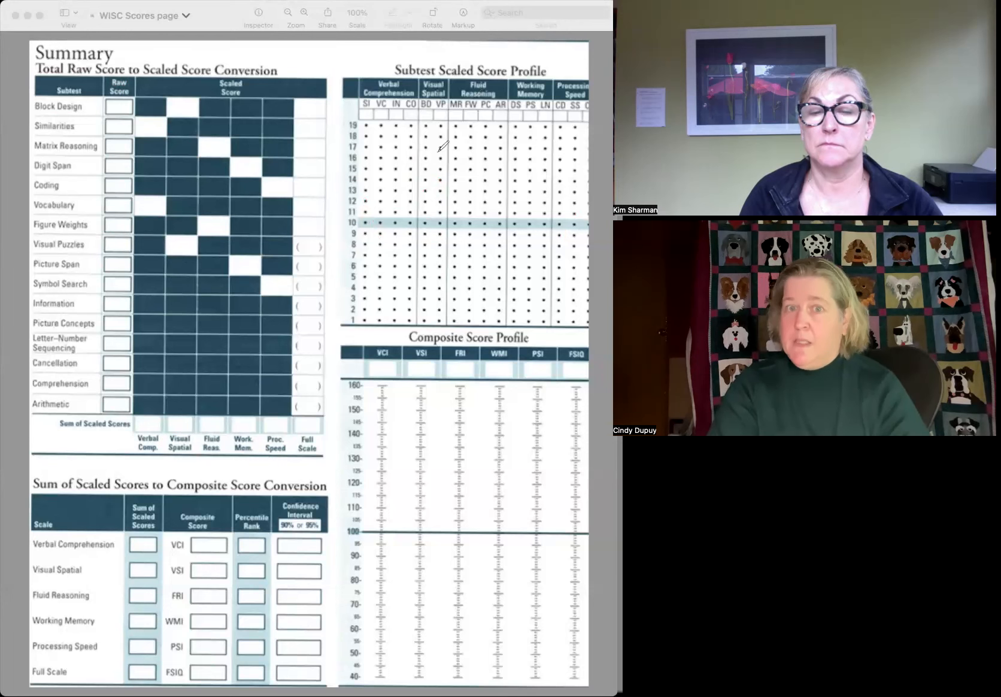